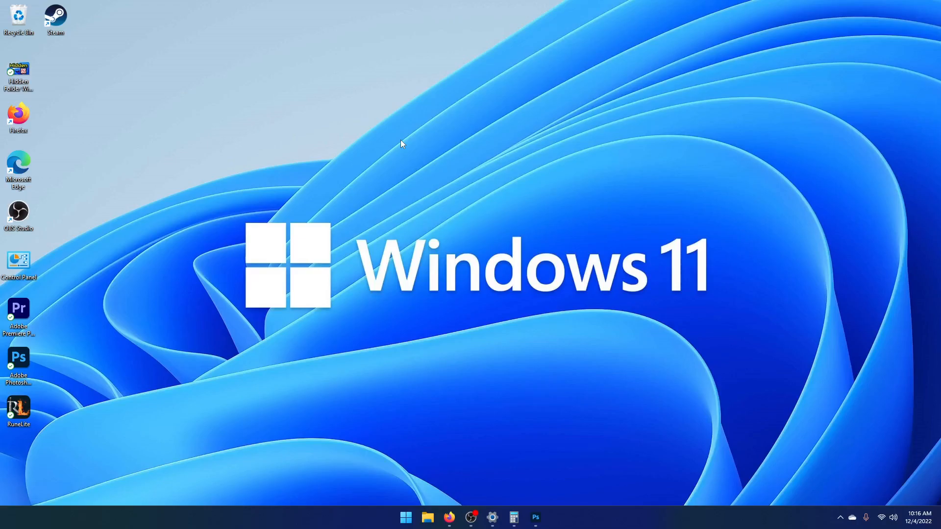
mouse_move(309, 106)
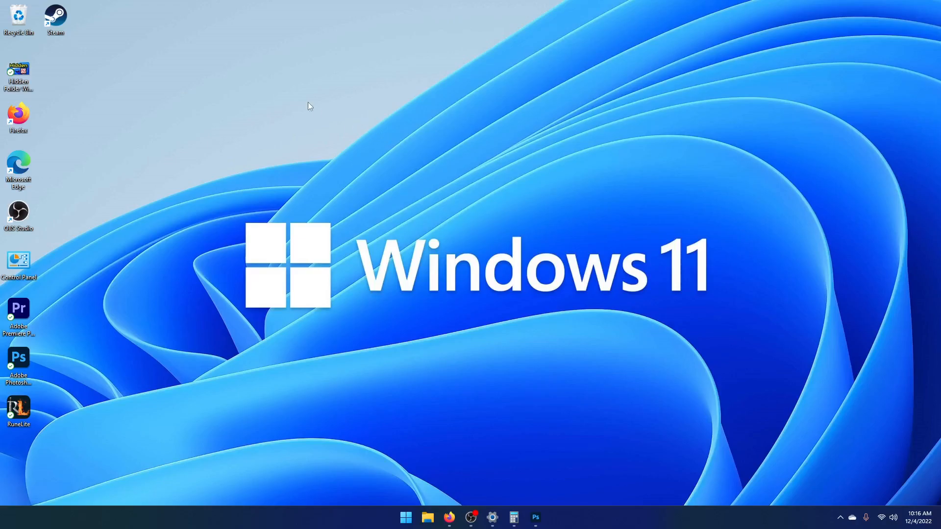
mouse_move(267, 411)
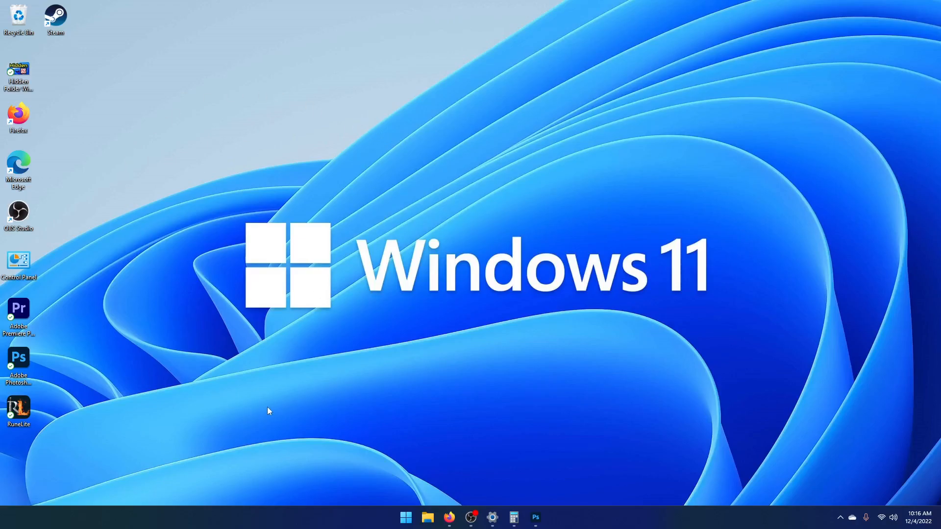
mouse_move(101, 105)
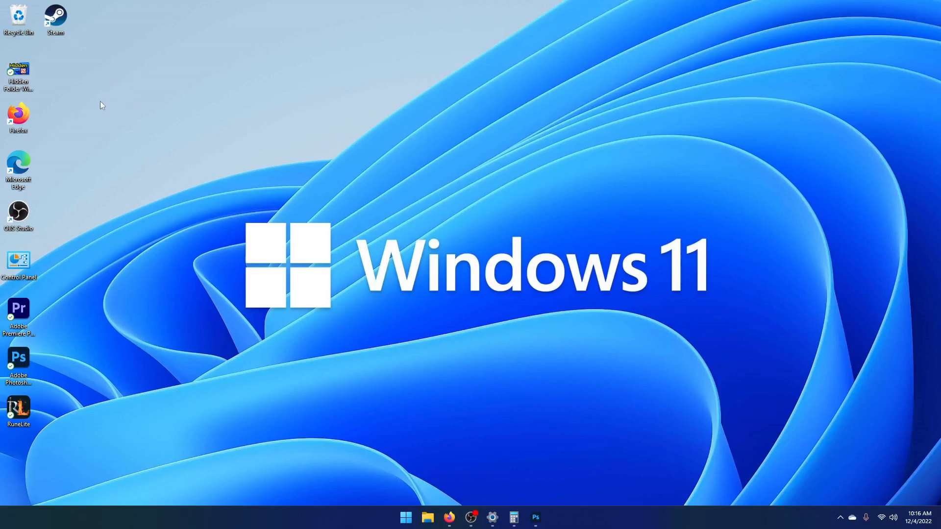
mouse_move(391, 469)
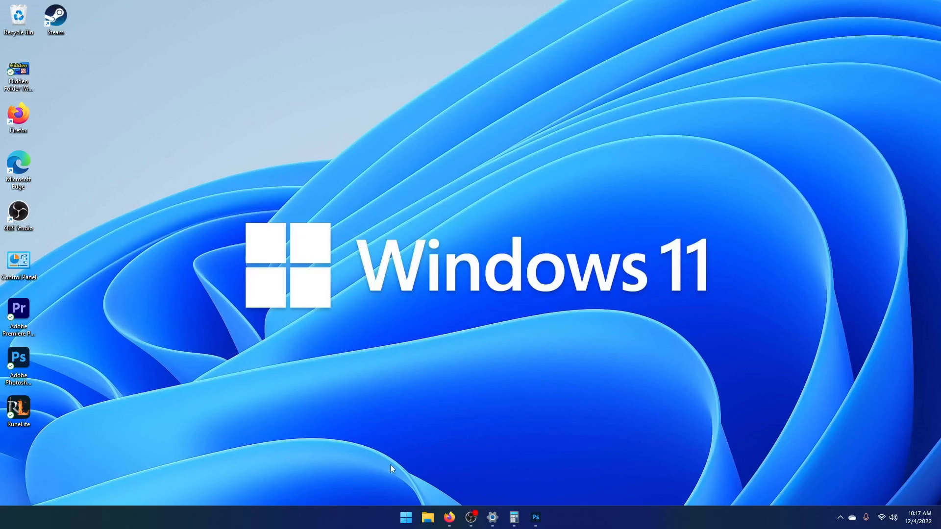
mouse_move(405, 402)
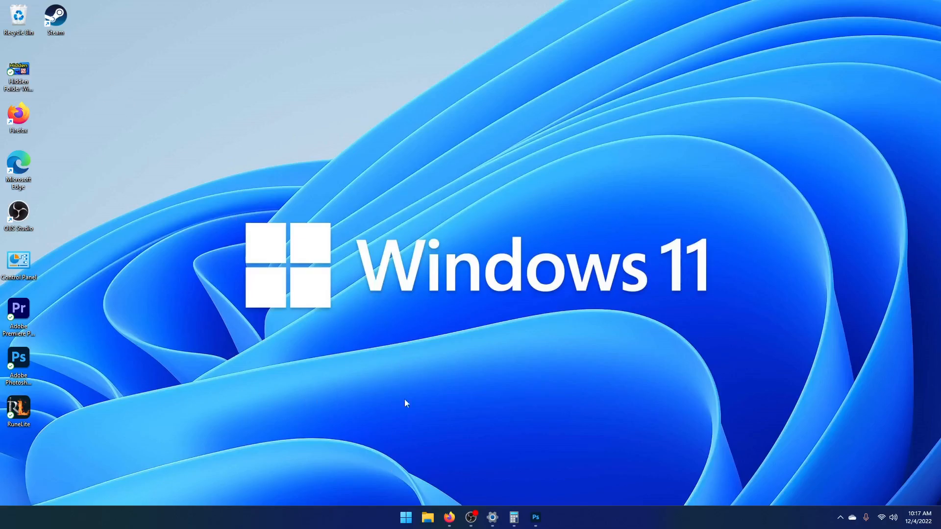
mouse_move(427, 518)
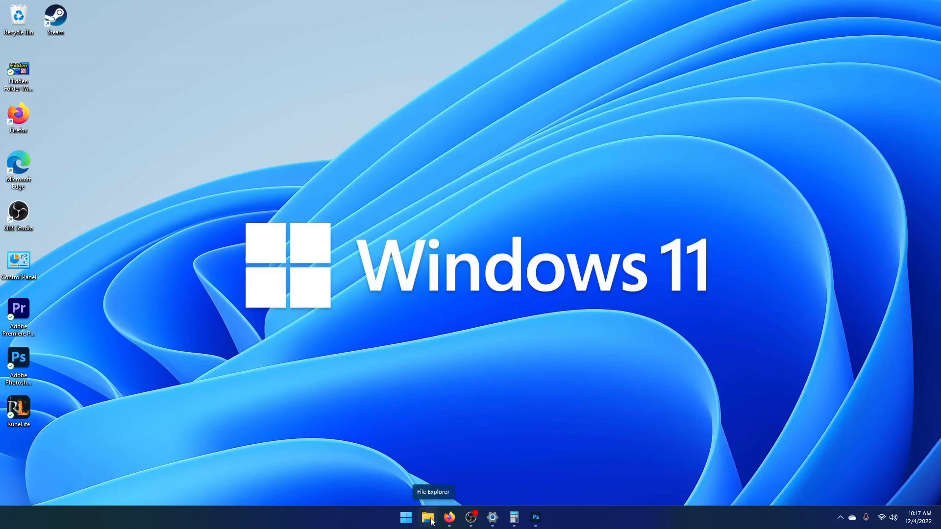
Enable Hidden items under View > Show in File Explorer, then open the faded Test file in Notepad
left_click(428, 517)
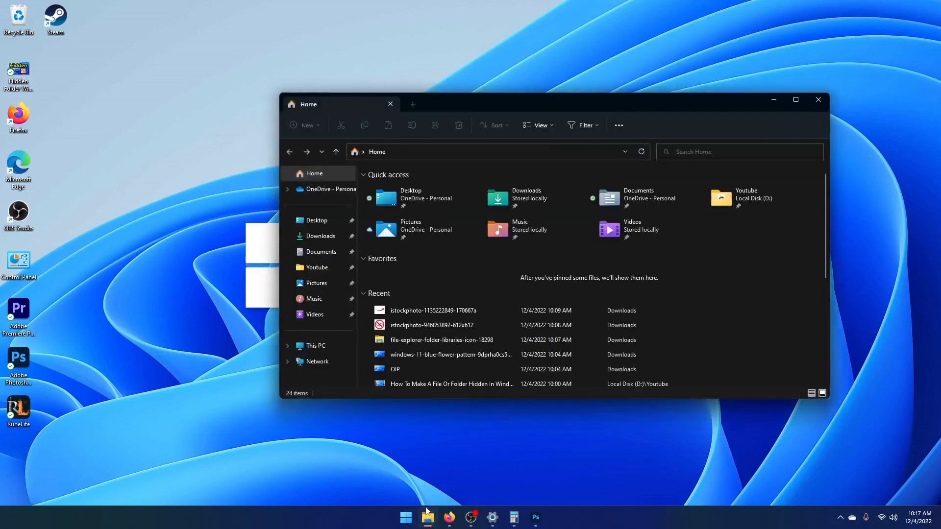
mouse_move(543, 138)
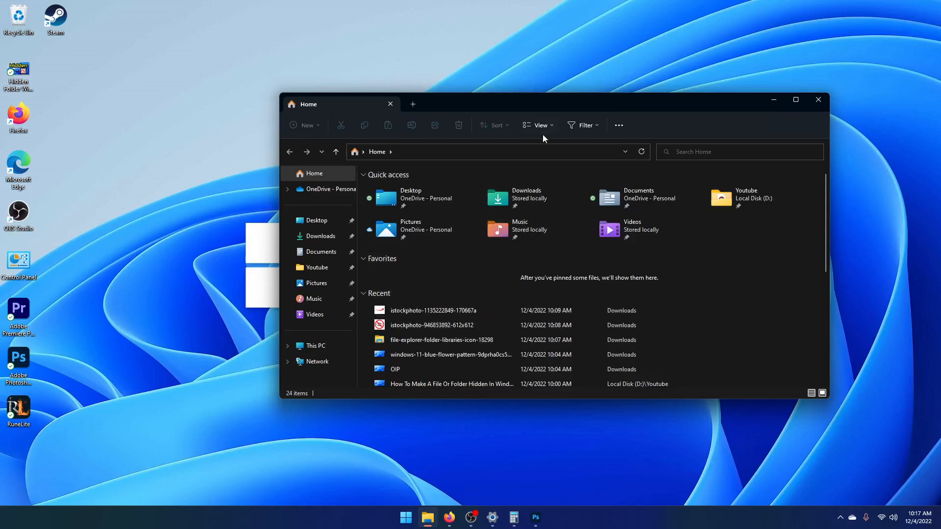
left_click(538, 125)
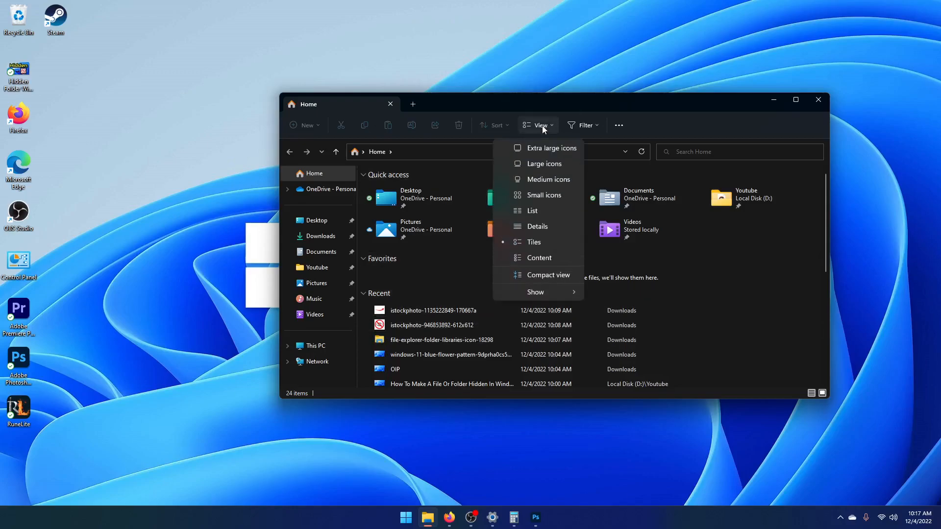
mouse_move(535, 292)
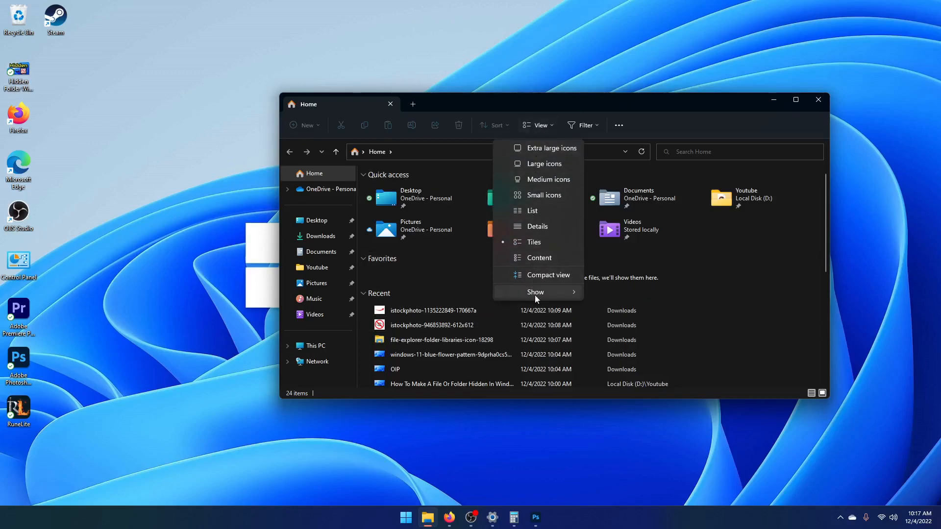
left_click(535, 292)
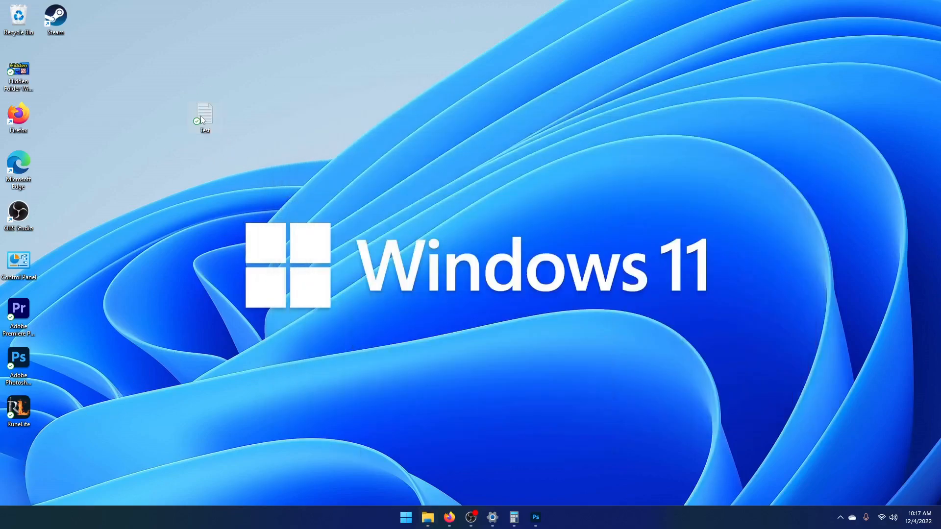
double_click(203, 116)
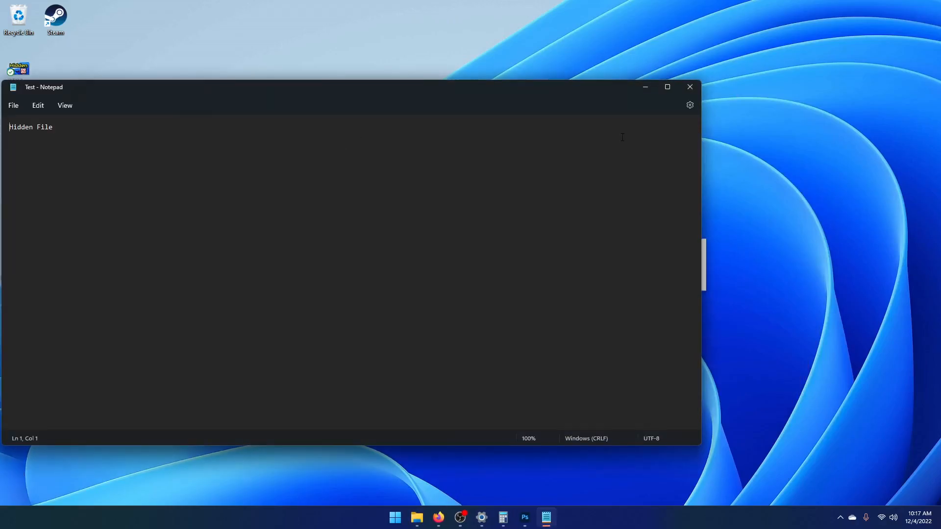